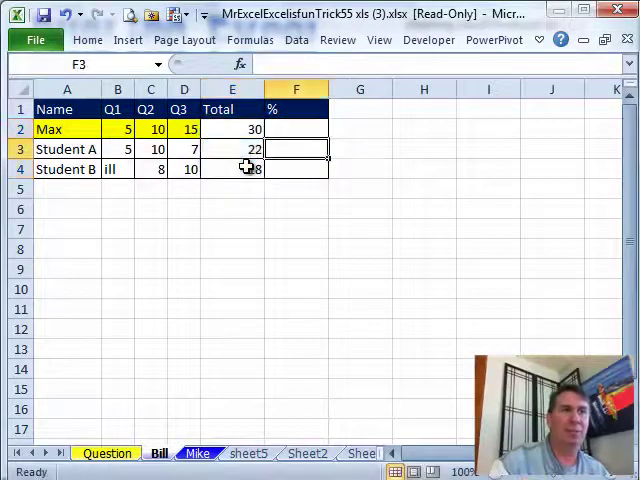
Start a SUMPRODUCT in G4 with the absolute Max scores $B$2:$D$2 as first array.
{"action": "left_click", "coordinate": [296, 168]}
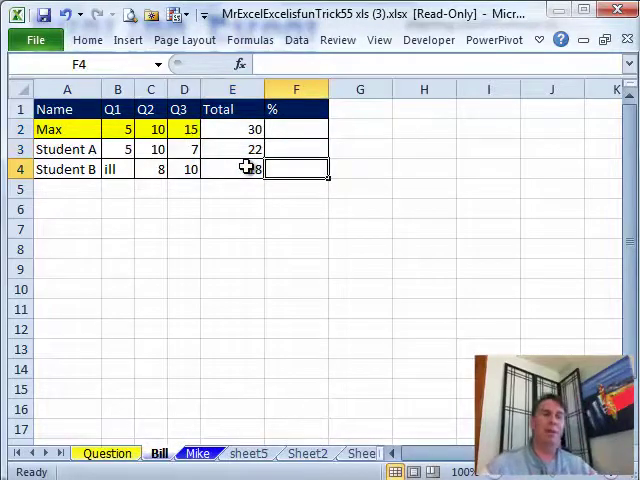
{"action": "left_click", "coordinate": [232, 208]}
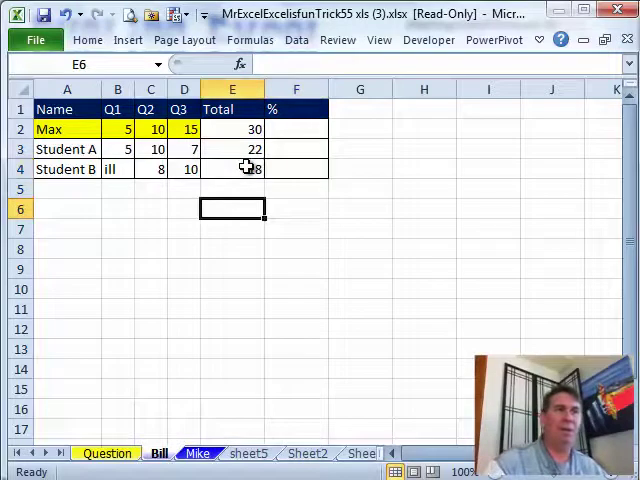
{"action": "left_click", "coordinate": [360, 168]}
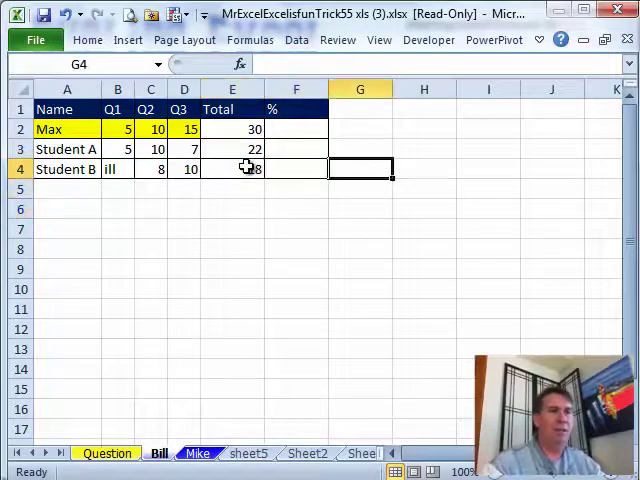
{"action": "type", "text": "="}
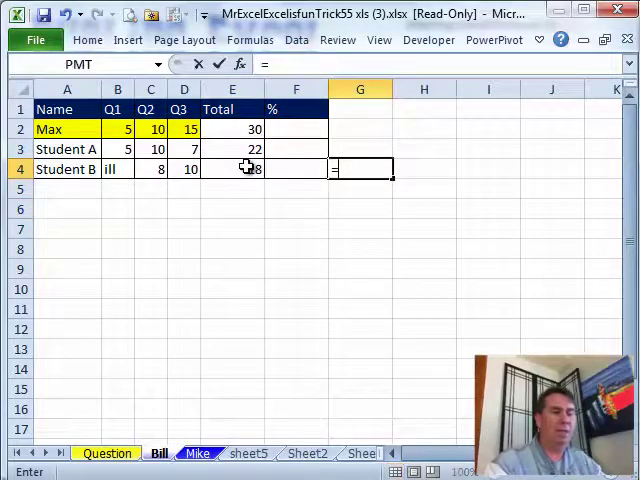
{"action": "type", "text": "SUMPRODUCT("}
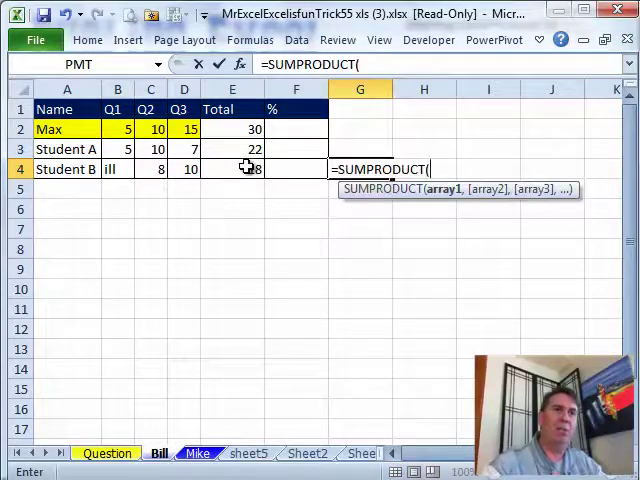
{"action": "left_click", "coordinate": [116, 128]}
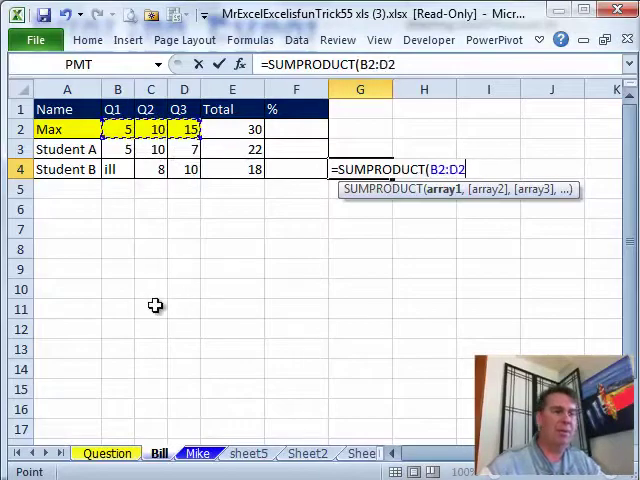
{"action": "key", "text": "f4"}
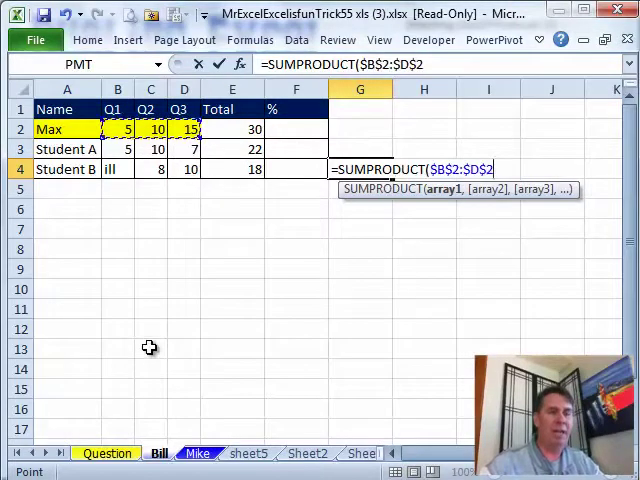
{"action": "type", "text": ","}
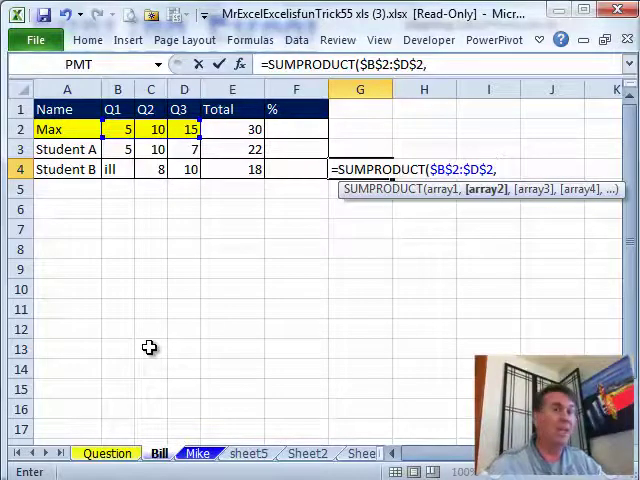
Finish with --ISNUMBER(B4:D4) as second array, giving Student B 25 possible points.
{"action": "type", "text": "--IS"}
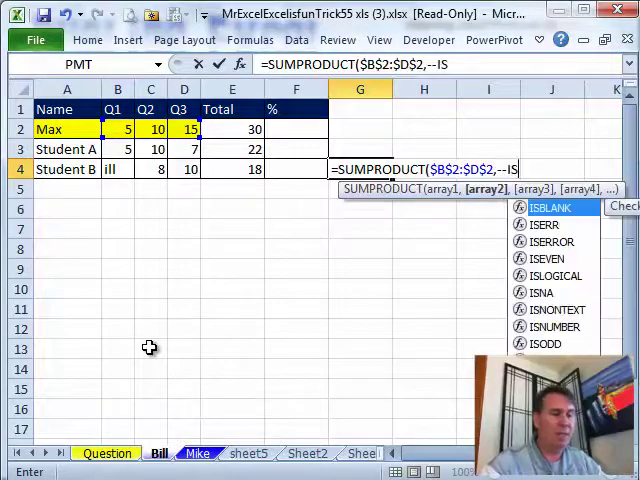
{"action": "type", "text": "NUMBER("}
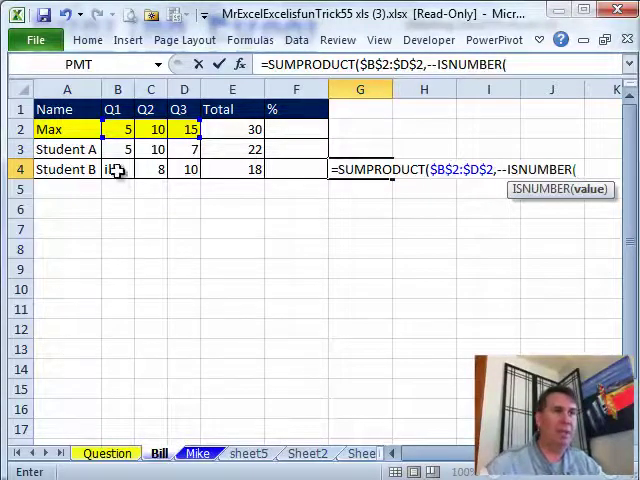
{"action": "left_click_drag", "start_coordinate": [118, 168], "coordinate": [184, 168]}
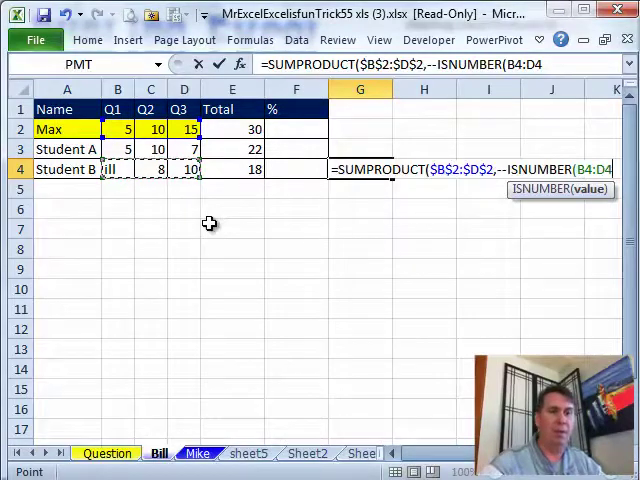
{"action": "type", "text": "))"}
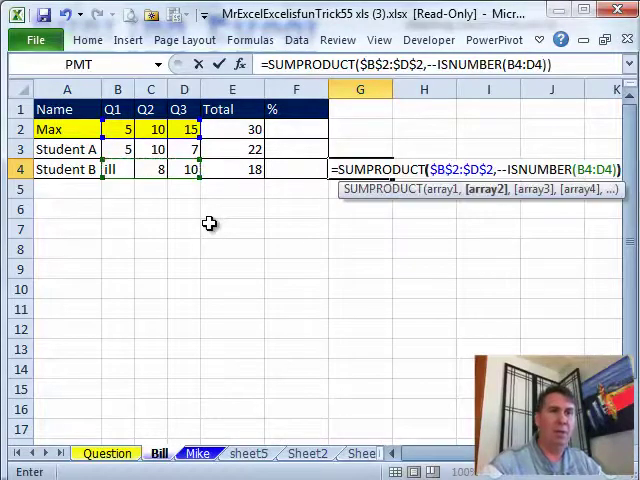
{"action": "key", "text": "Return"}
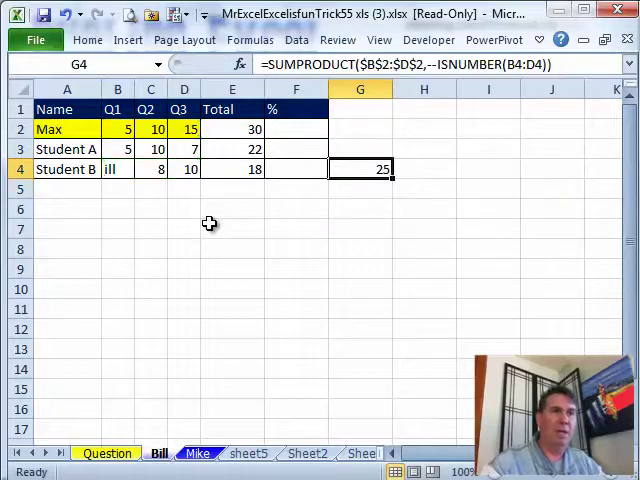
{"action": "mouse_move", "coordinate": [120, 178]}
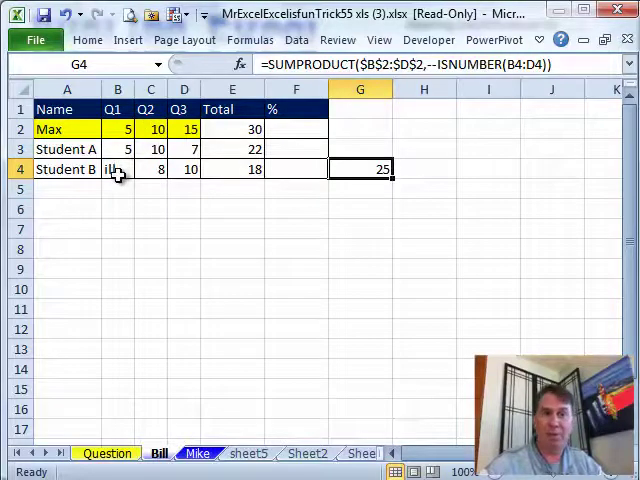
{"action": "mouse_move", "coordinate": [118, 168]}
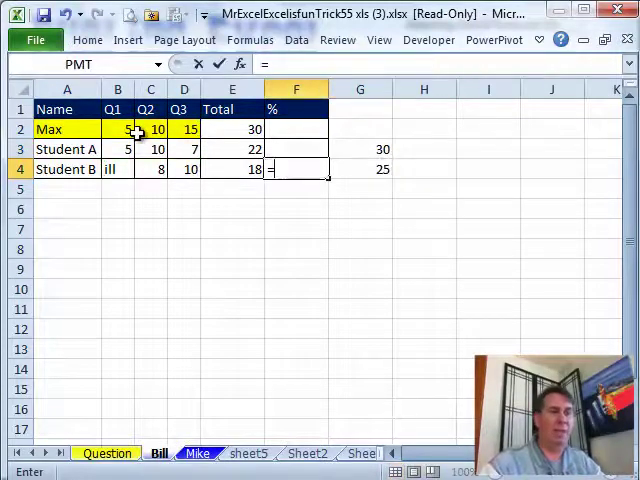
Enter =E4/SUMPRODUCT($B$2:$D$2,--ISNUMBER(B4:D4)) for Student B and check Student A's % and Total formulas.
{"action": "type", "text": "=E4/SUMPRODUCT($B$2:$D$2,--ISNUMBER(B4:D4))"}
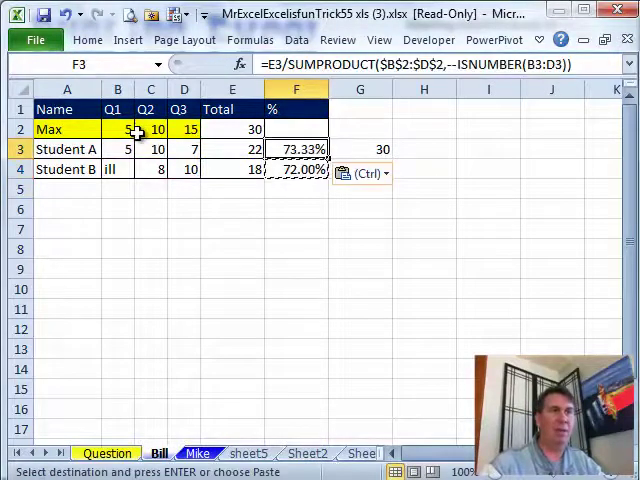
{"action": "left_click", "coordinate": [232, 148]}
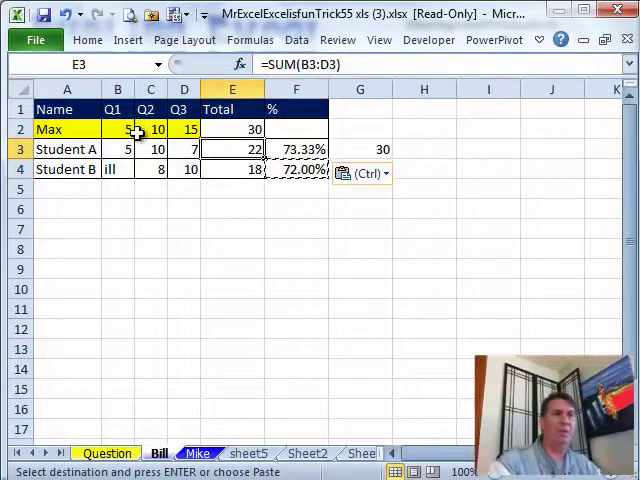
{"action": "left_click", "coordinate": [296, 148]}
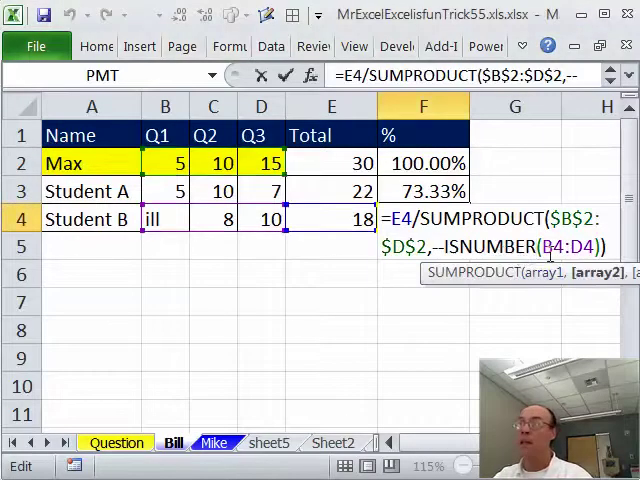
Replace ill in Student B's Q1 with 0 so the percentage drops to 60.00%.
{"action": "key", "text": "Return"}
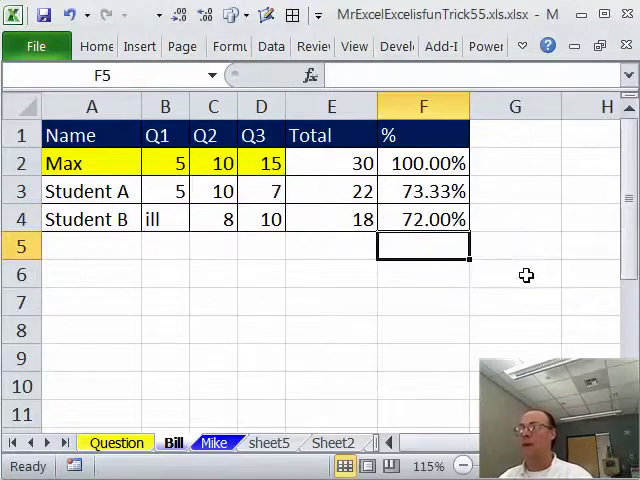
{"action": "left_click", "coordinate": [164, 218]}
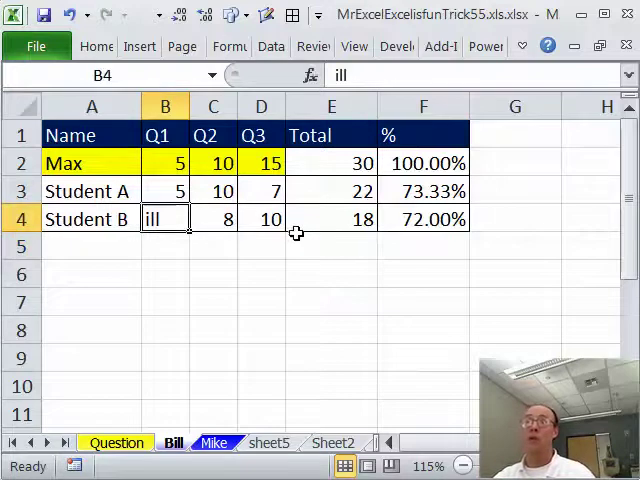
{"action": "type", "text": "o"}
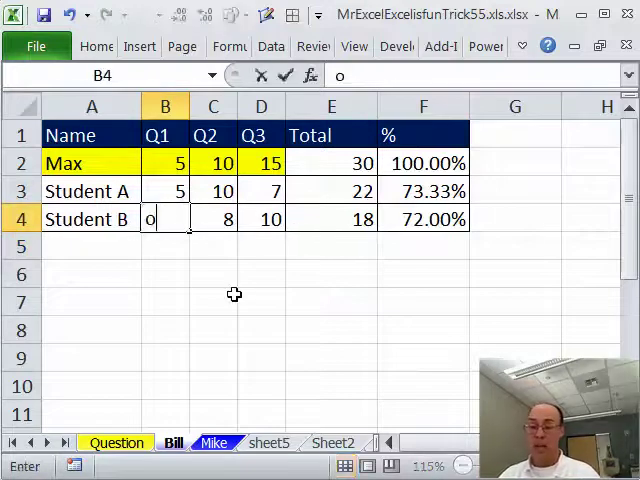
{"action": "key", "text": "Return"}
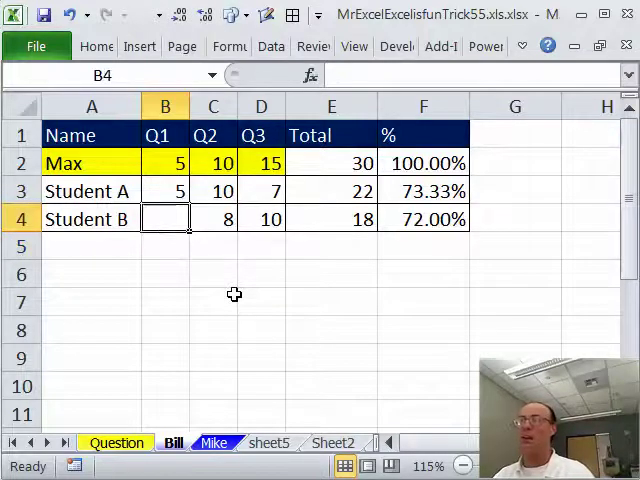
{"action": "mouse_move", "coordinate": [200, 344]}
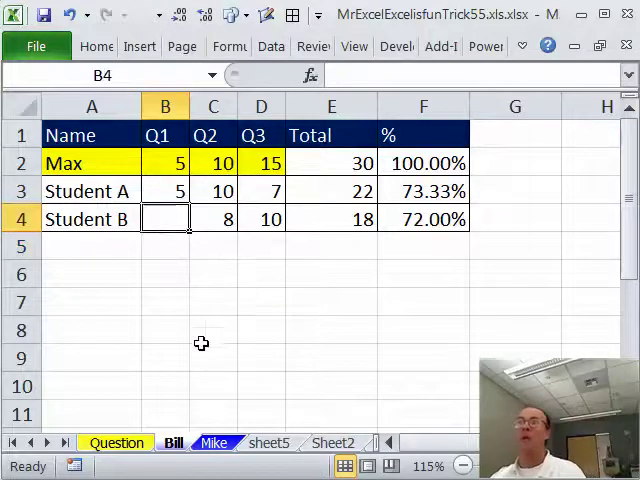
{"action": "mouse_move", "coordinate": [252, 308]}
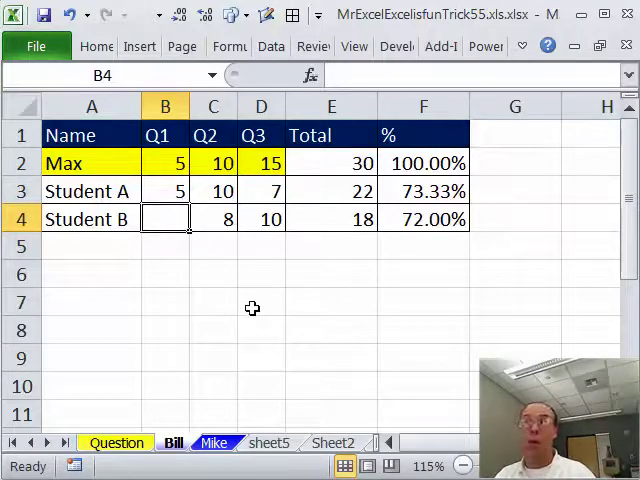
{"action": "mouse_move", "coordinate": [252, 470]}
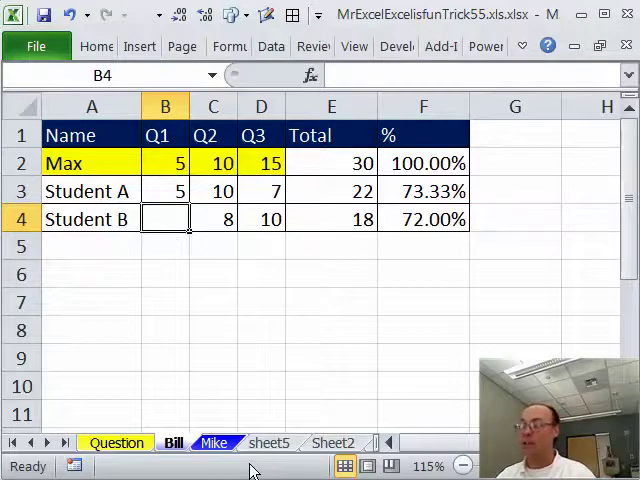
{"action": "type", "text": "0"}
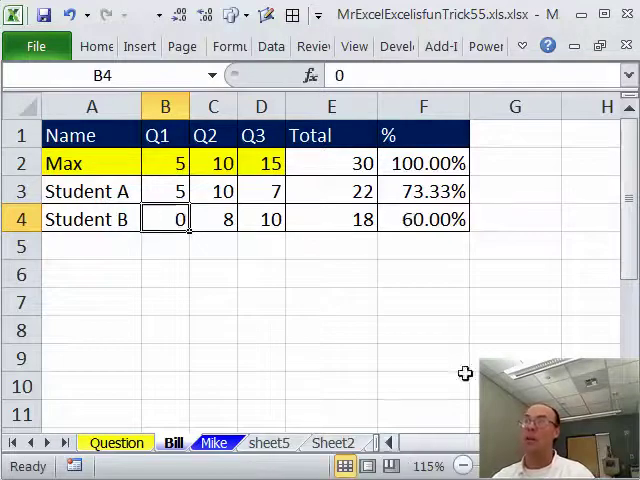
{"action": "mouse_move", "coordinate": [316, 246]}
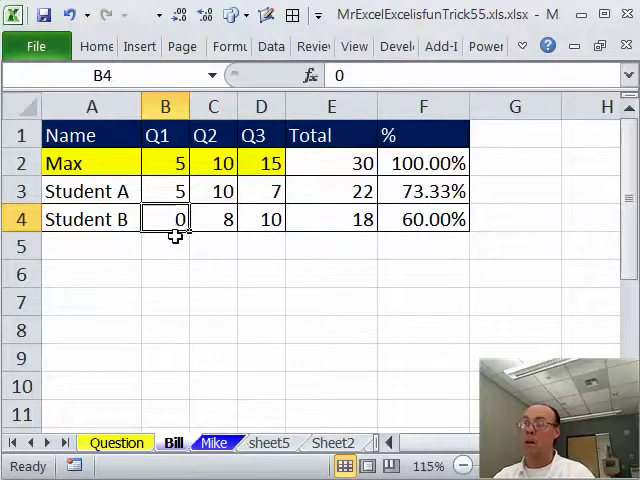
Inspect Student B's percentage formula in F4 and leave it unchanged.
{"action": "left_click", "coordinate": [424, 218]}
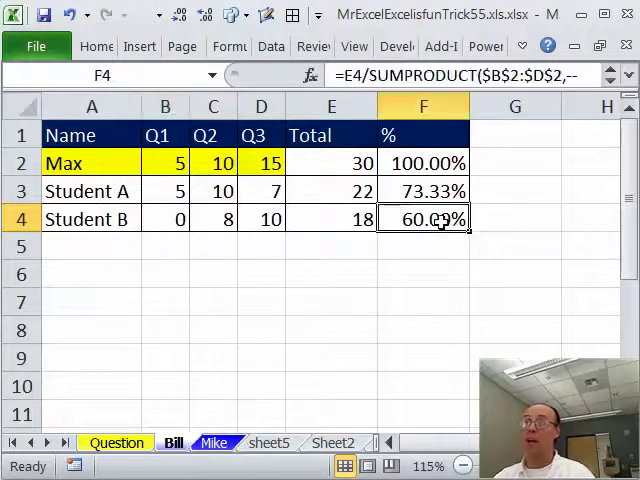
{"action": "double_click", "coordinate": [424, 218]}
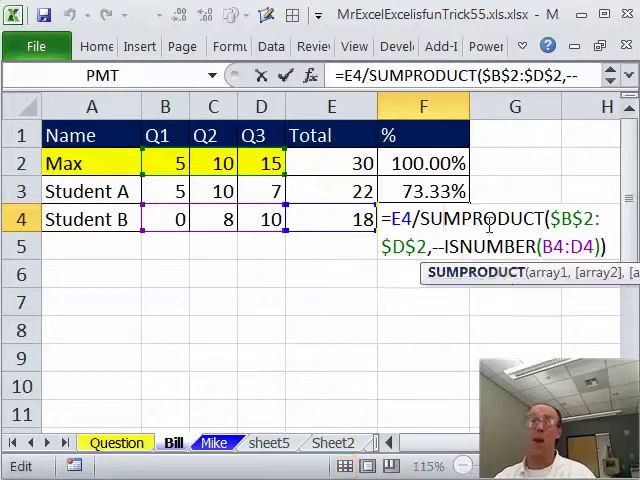
{"action": "key", "text": "Return"}
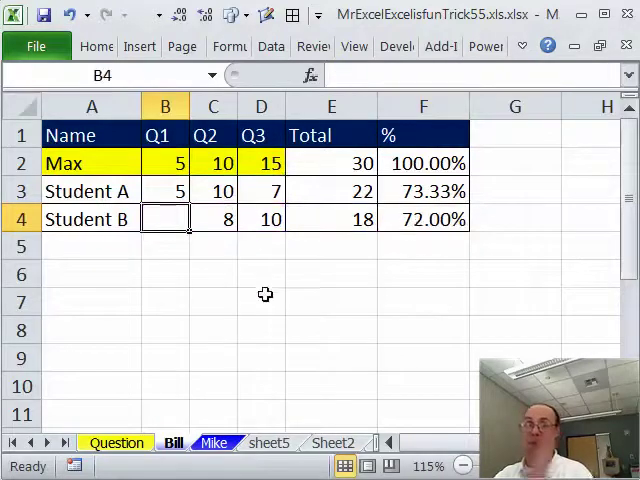
{"action": "mouse_move", "coordinate": [296, 268]}
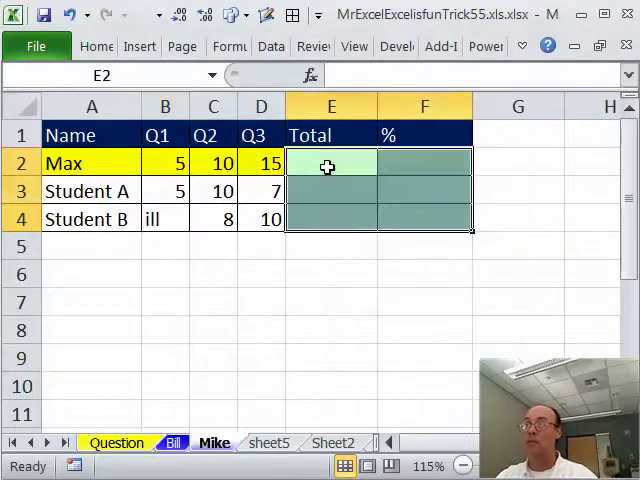
Clear Student B's Q1, re-enter ill, and move to empty cell G2 beside the table.
{"action": "left_click", "coordinate": [164, 218]}
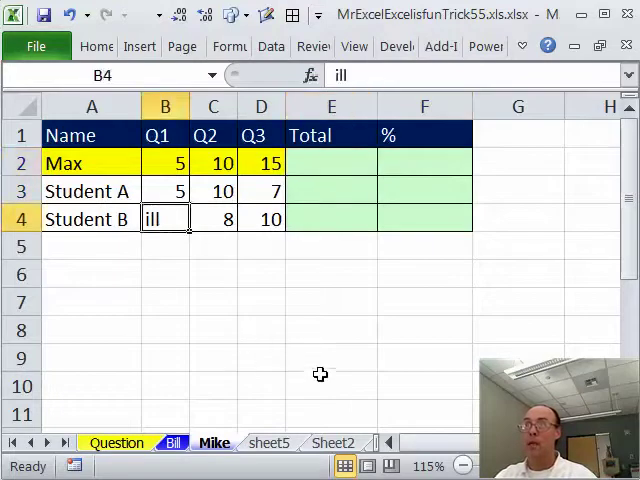
{"action": "key", "text": "Delete"}
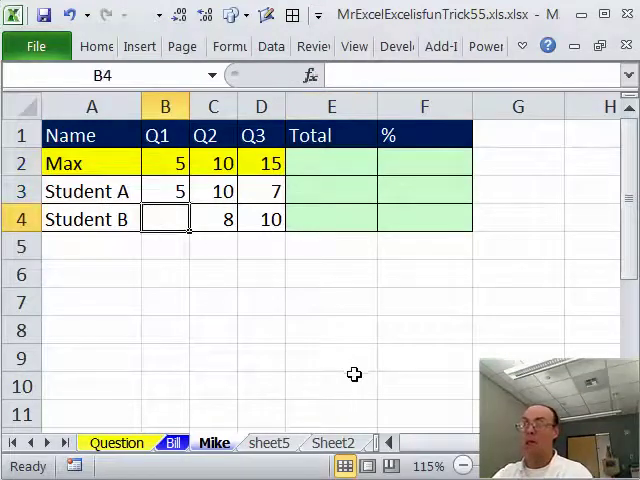
{"action": "mouse_move", "coordinate": [328, 352]}
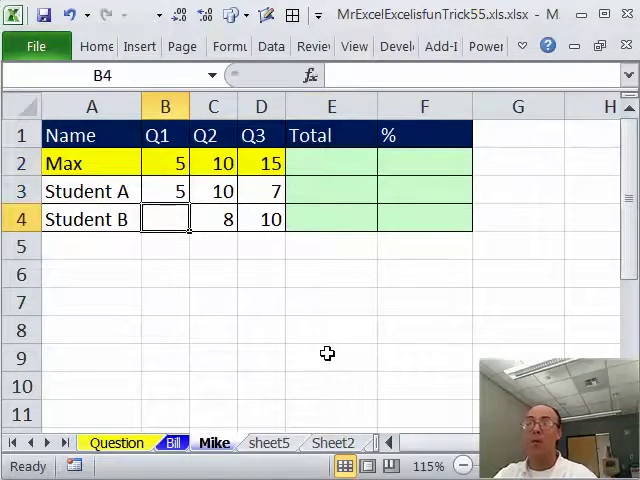
{"action": "mouse_move", "coordinate": [346, 344]}
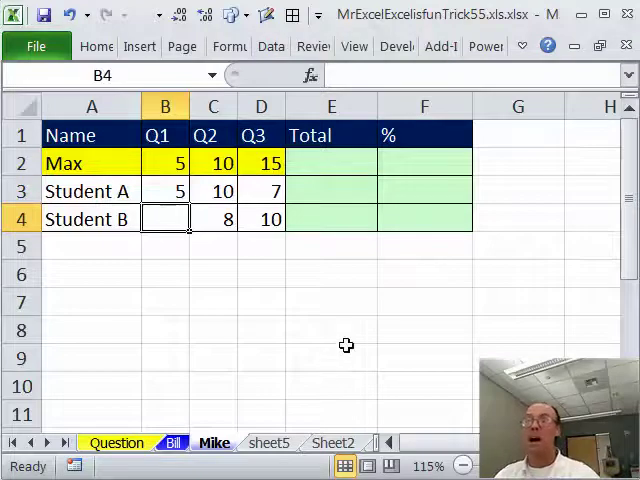
{"action": "type", "text": "ill"}
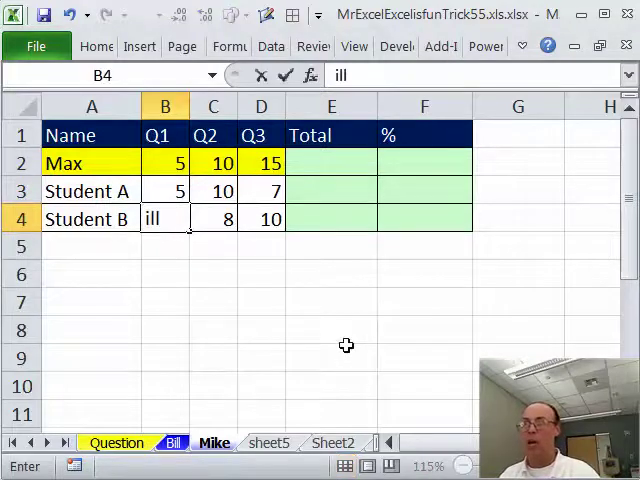
{"action": "type", "text": "ne"}
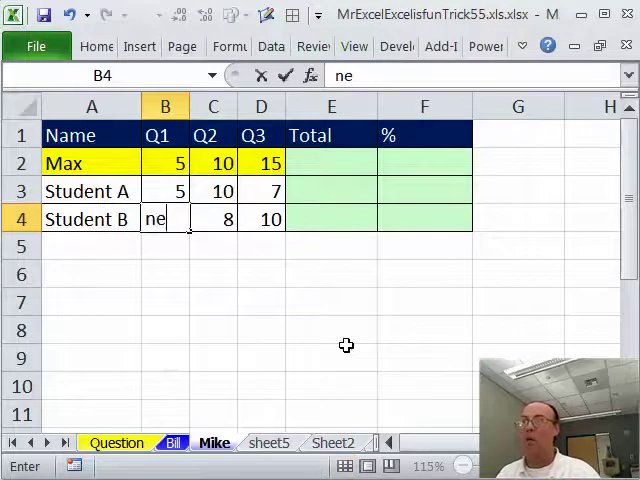
{"action": "type", "text": "ill"}
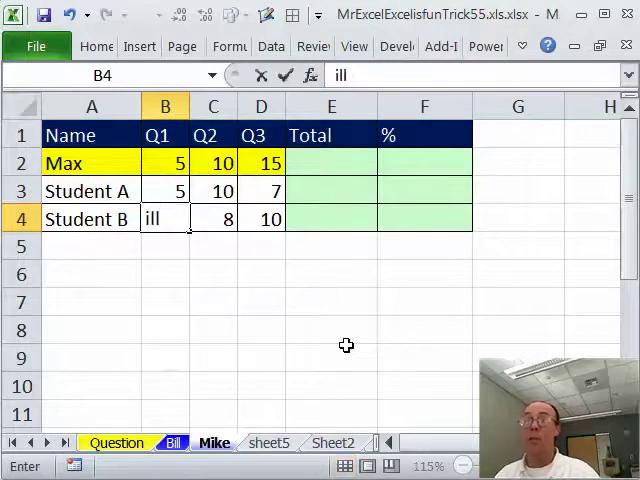
{"action": "left_click", "coordinate": [332, 162]}
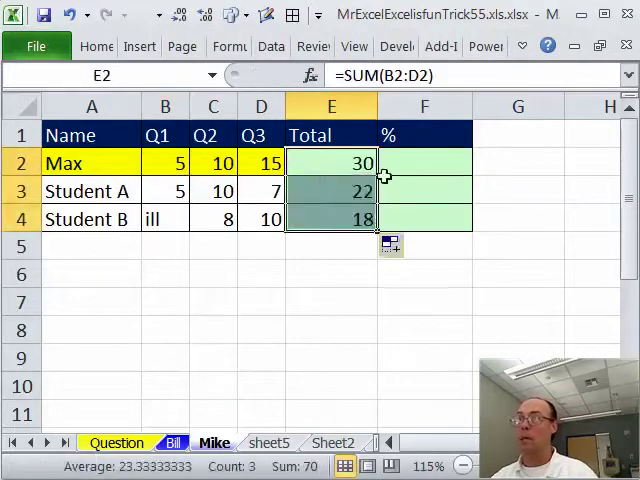
{"action": "left_click", "coordinate": [516, 164]}
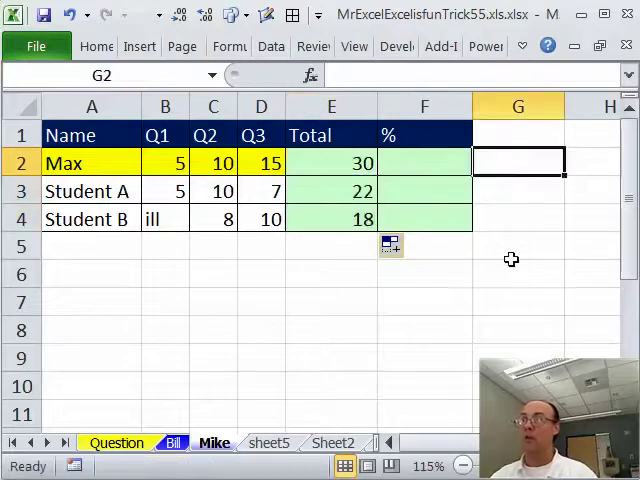
Begin a SUMIF over Max's Q1–Q3 points B2:D2 with criteria "<>ill".
{"action": "type", "text": "=s"}
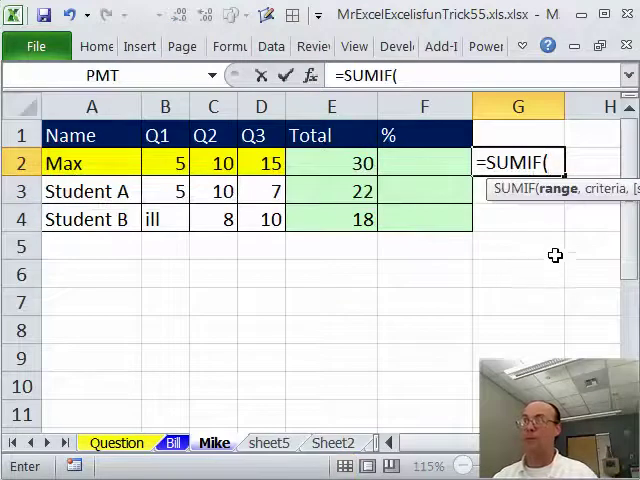
{"action": "mouse_move", "coordinate": [410, 210]}
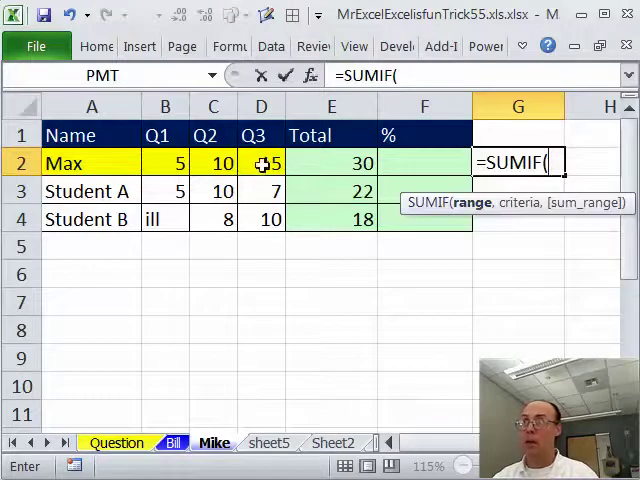
{"action": "left_click", "coordinate": [164, 162]}
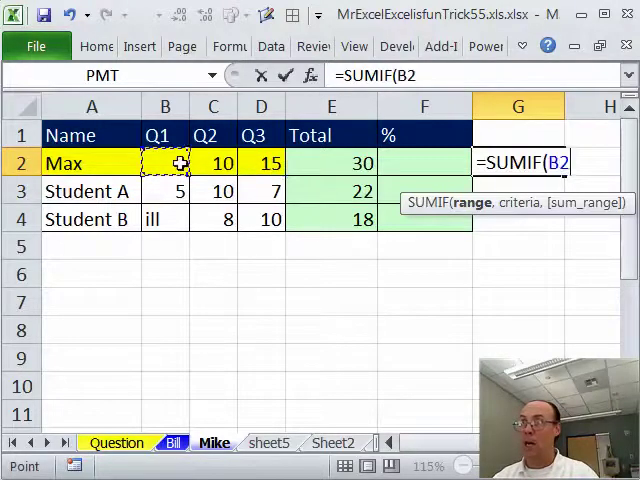
{"action": "left_click_drag", "start_coordinate": [164, 162], "coordinate": [260, 162]}
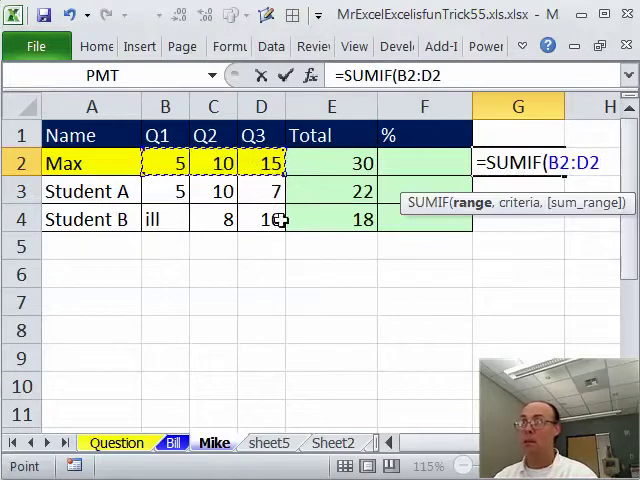
{"action": "type", "text": ","}
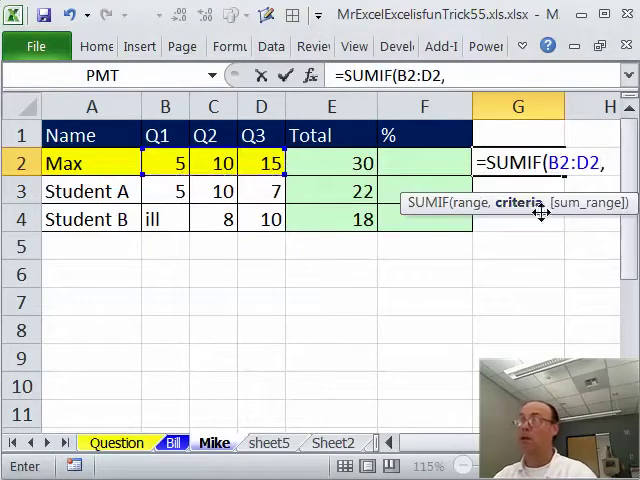
{"action": "mouse_move", "coordinate": [410, 428]}
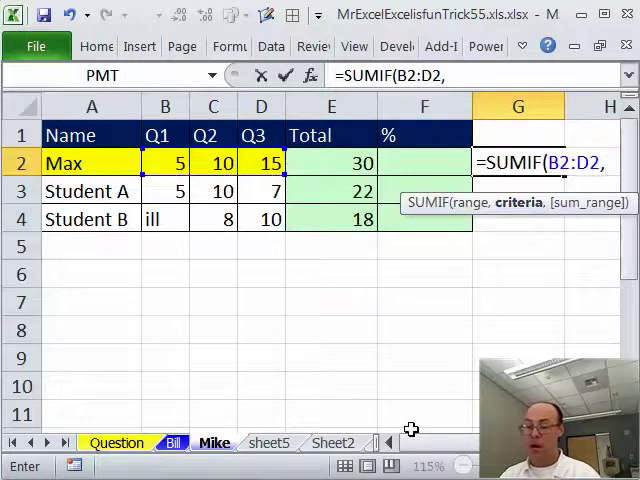
{"action": "type", "text": "\""}
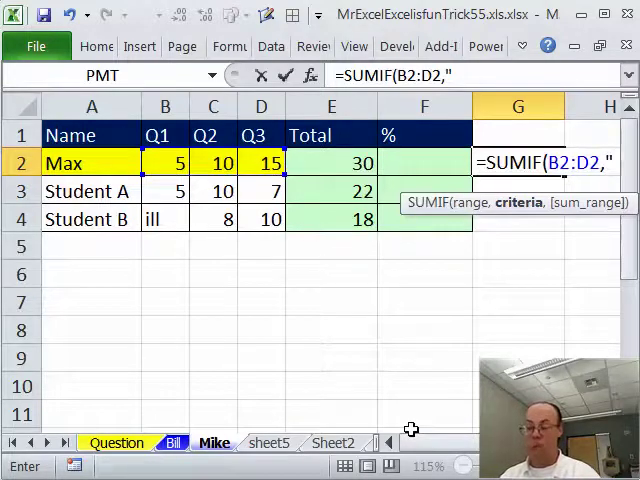
{"action": "type", "text": "<>"}
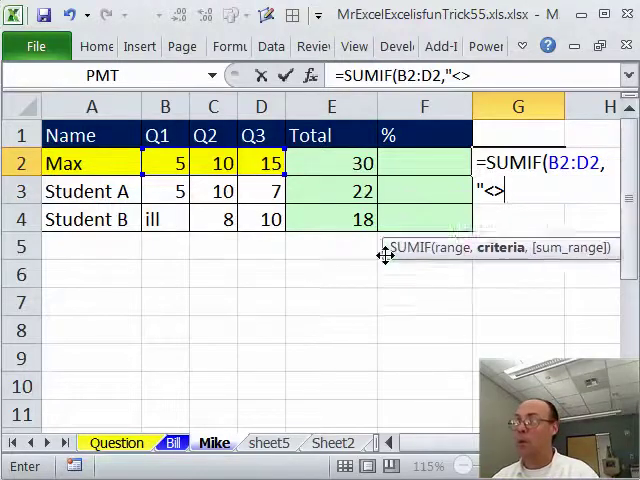
{"action": "type", "text": "ill"}
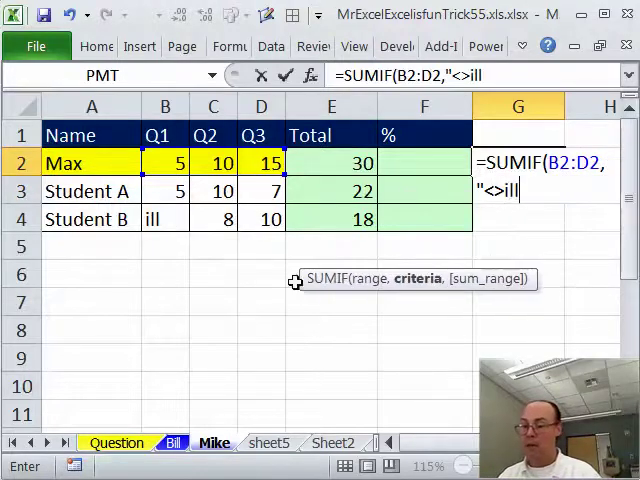
{"action": "type", "text": "\""}
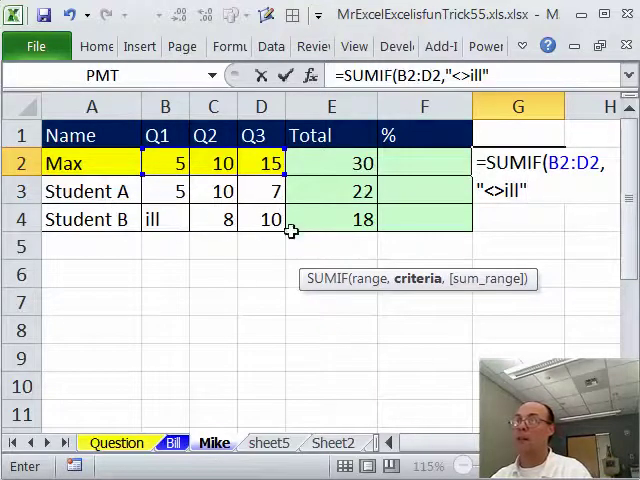
{"action": "mouse_move", "coordinate": [300, 290]}
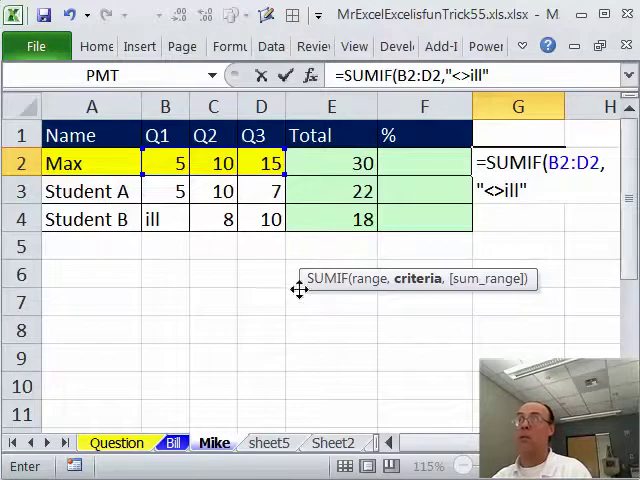
Set the sum range to absolute $B$2 and fill G2:G4, giving 30, 30 and 25.
{"action": "type", "text": ","}
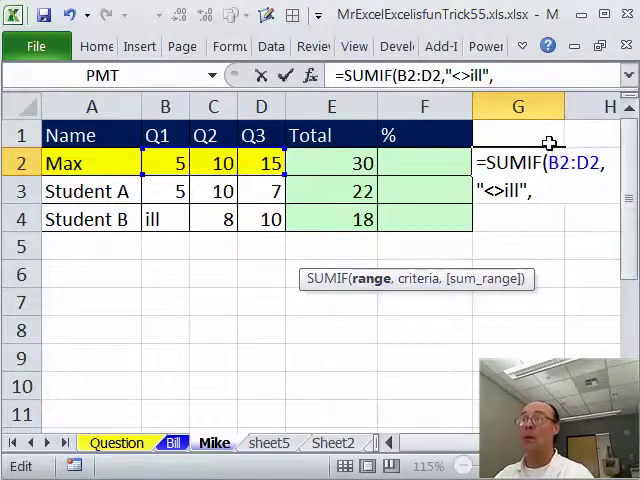
{"action": "mouse_move", "coordinate": [470, 288]}
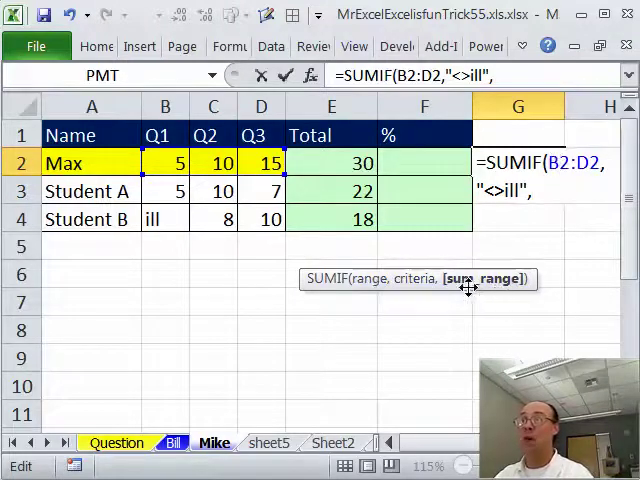
{"action": "left_click", "coordinate": [164, 164]}
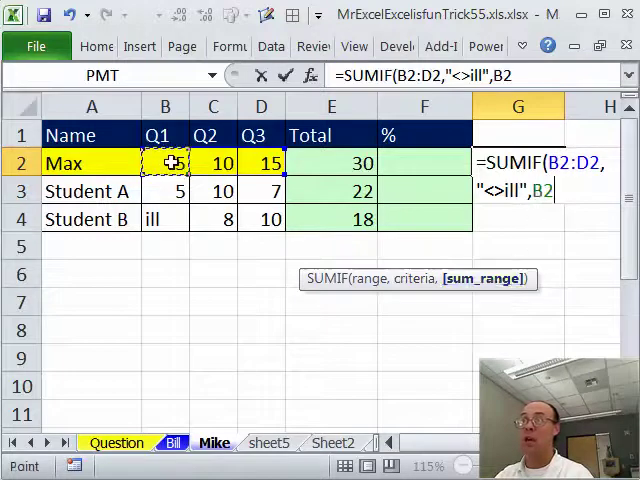
{"action": "left_click_drag", "start_coordinate": [164, 164], "coordinate": [260, 164]}
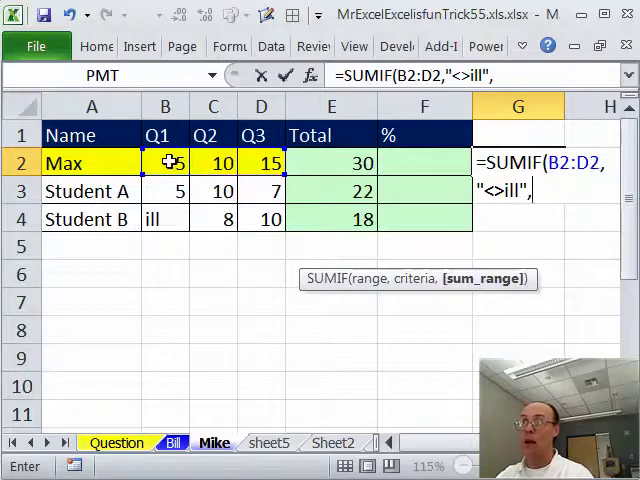
{"action": "left_click", "coordinate": [164, 162]}
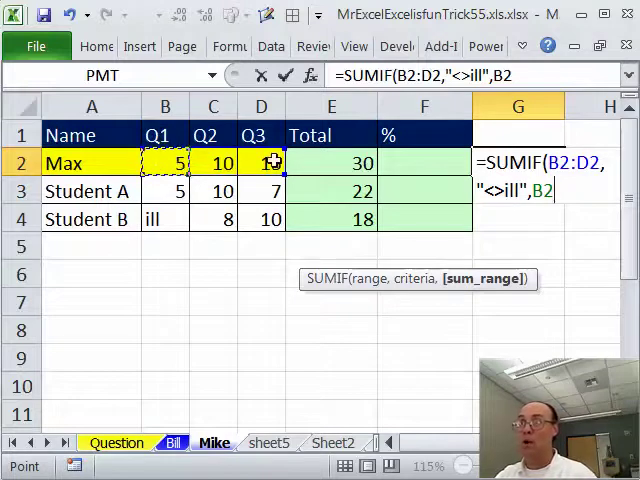
{"action": "key", "text": "f4"}
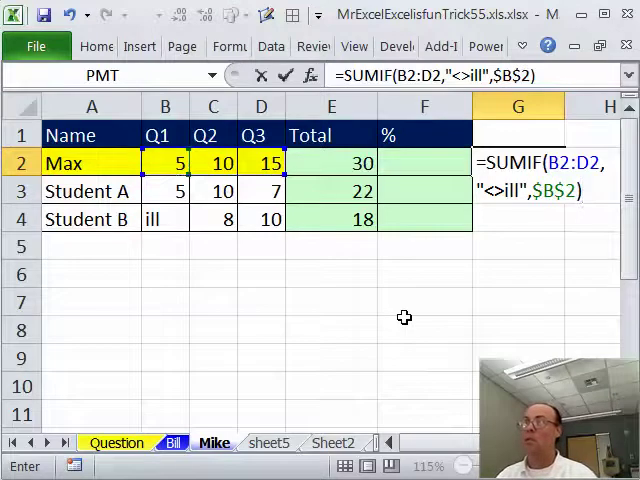
{"action": "key", "text": "Return"}
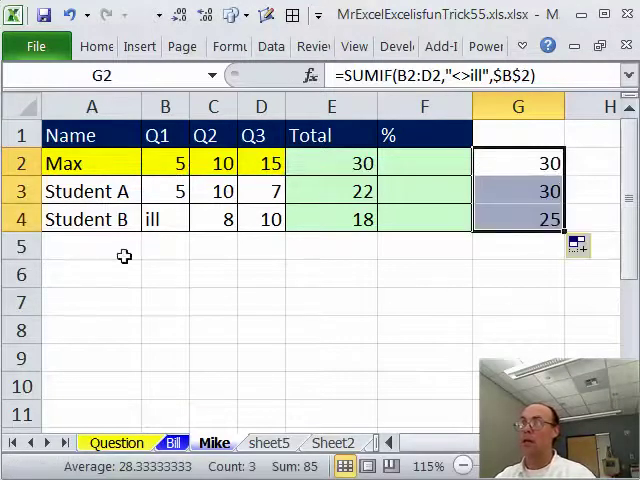
Change the SUMIF criteria in column G from "<>ill" to "<>*" so any text is skipped.
{"action": "left_click", "coordinate": [164, 218]}
{"action": "type", "text": "re"}
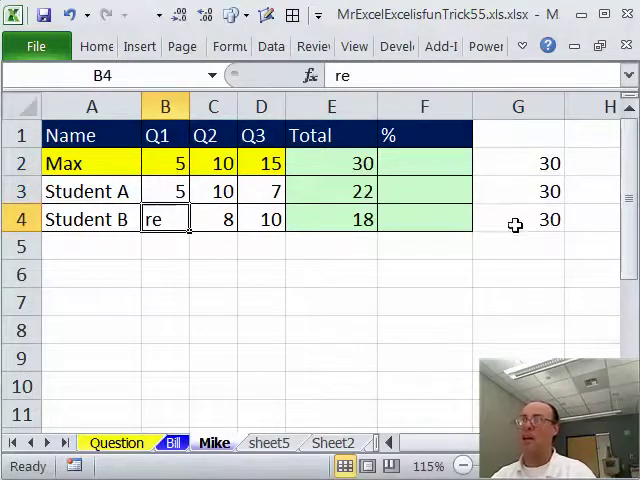
{"action": "mouse_move", "coordinate": [288, 232]}
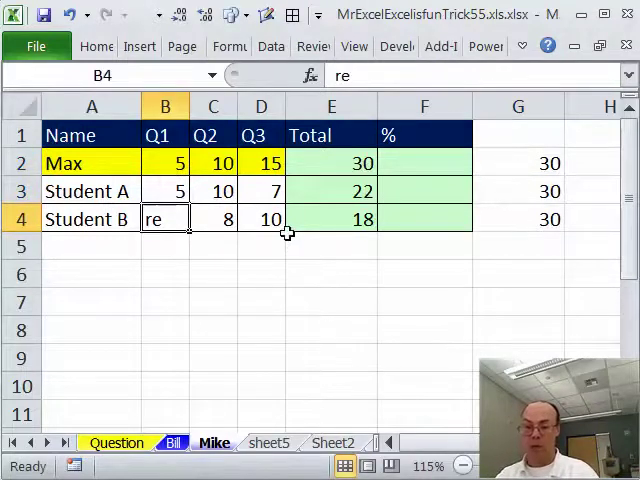
{"action": "type", "text": "ill"}
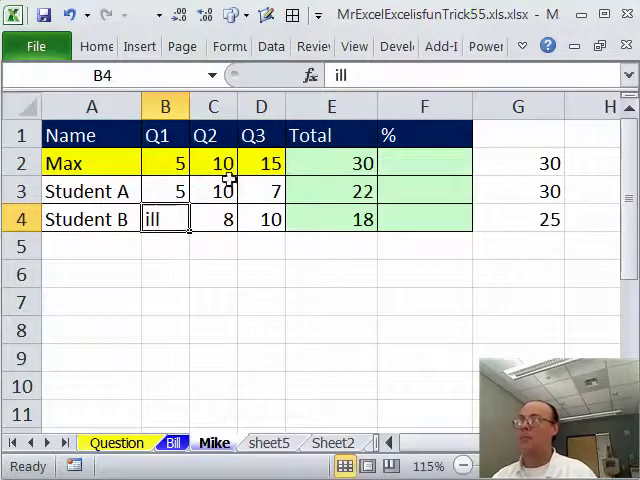
{"action": "left_click", "coordinate": [518, 164]}
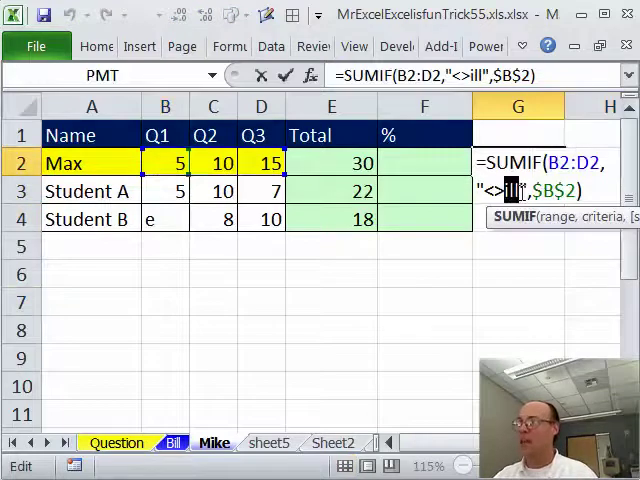
{"action": "mouse_move", "coordinate": [500, 252]}
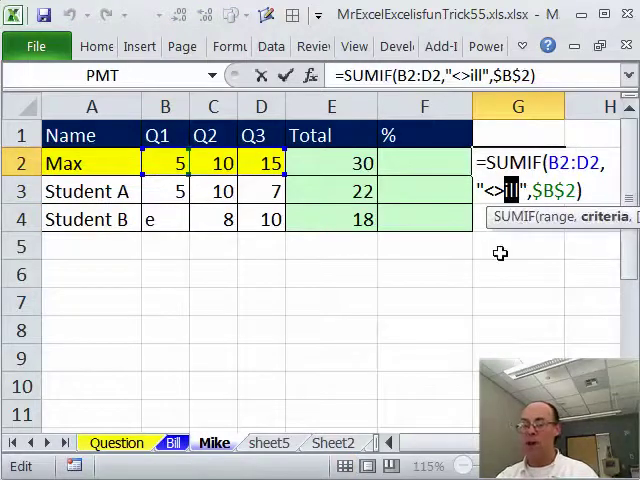
{"action": "type", "text": "*"}
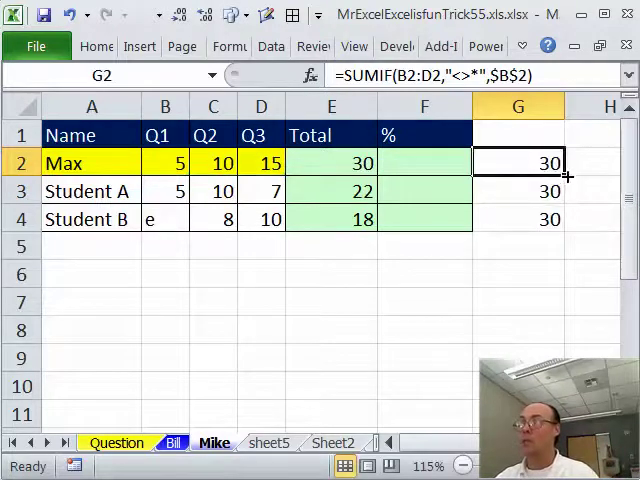
Test Student B's Q1 with ill again, then leave it blank so column G shows 30 everywhere.
{"action": "left_click", "coordinate": [164, 218]}
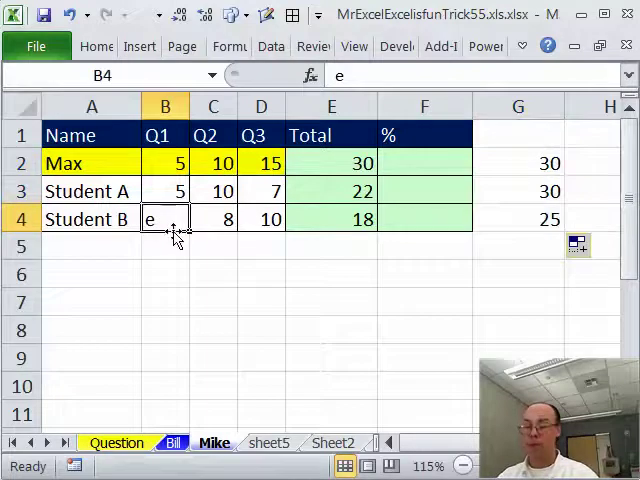
{"action": "key", "text": "Delete"}
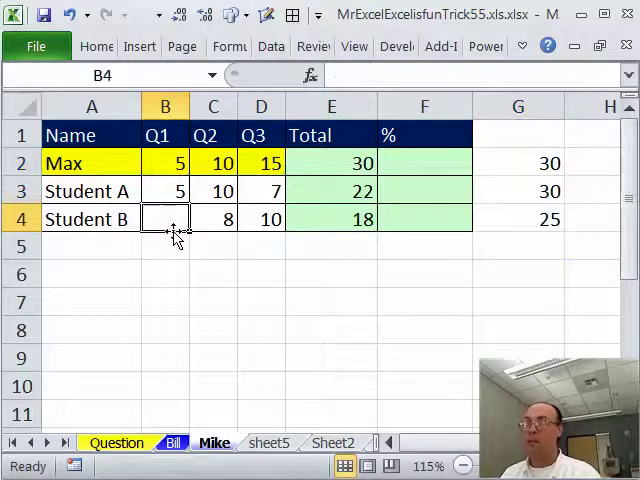
{"action": "type", "text": "ill"}
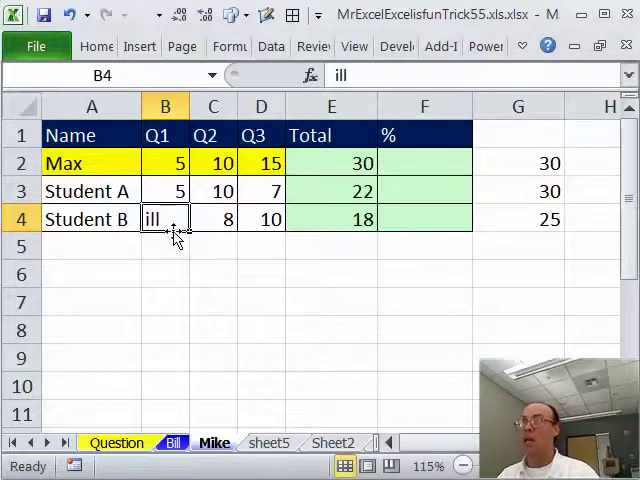
{"action": "key", "text": "Delete"}
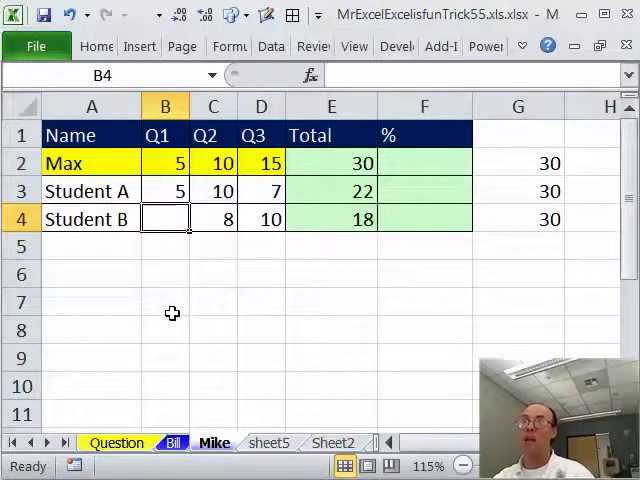
Enter =SUMIF(B2:D2,"<>*",$B$2) as the % divisor and mark Student B's Q1 ill.
{"action": "left_click", "coordinate": [164, 300]}
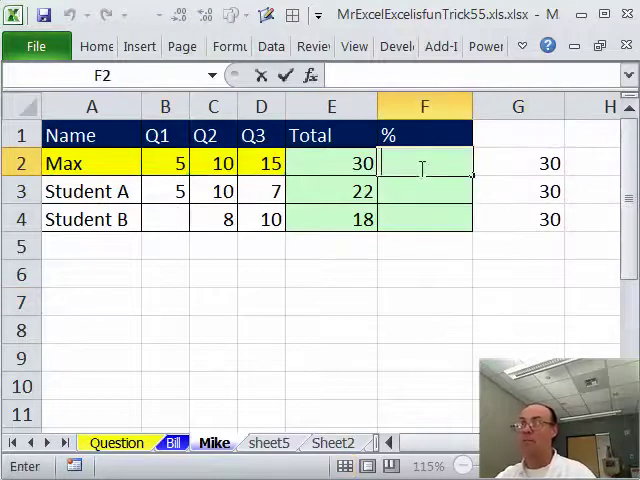
{"action": "type", "text": "=SUMIF(B2:D2,\"<>*\",$B$2)"}
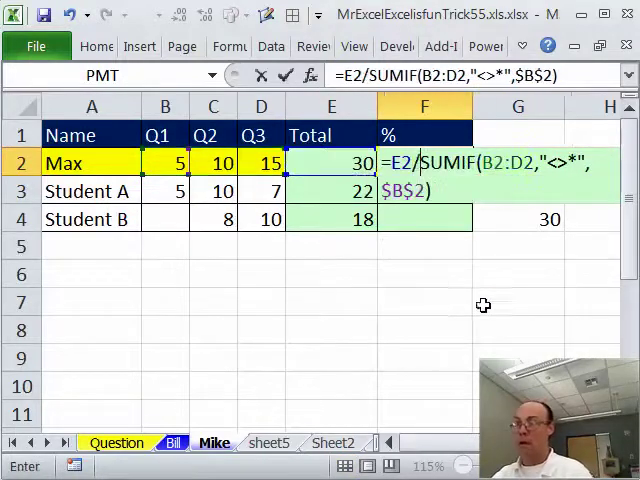
{"action": "mouse_move", "coordinate": [516, 318]}
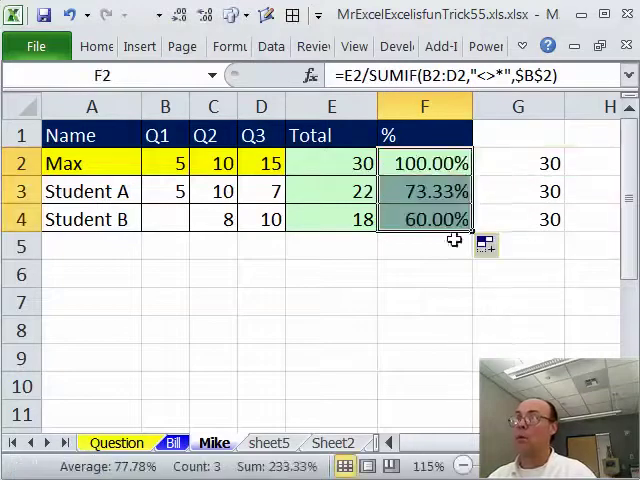
{"action": "left_click", "coordinate": [164, 218]}
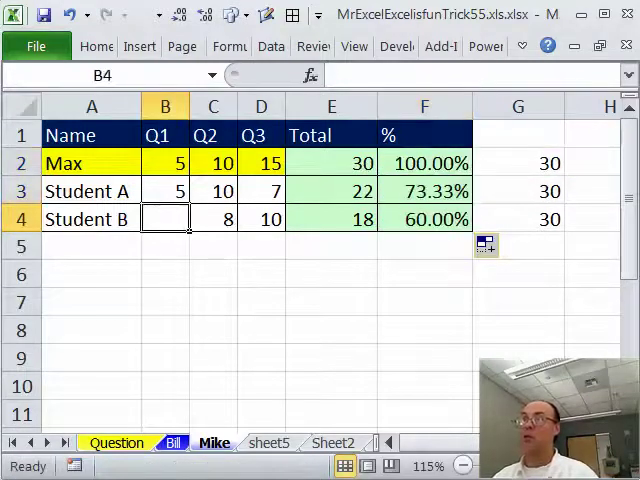
{"action": "type", "text": "ill"}
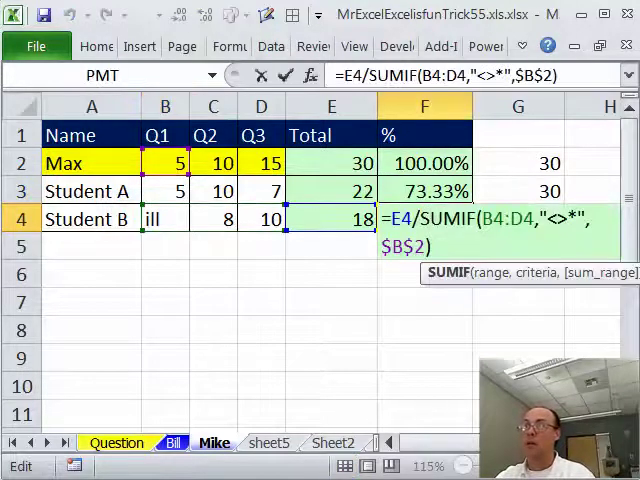
{"action": "mouse_move", "coordinate": [472, 324]}
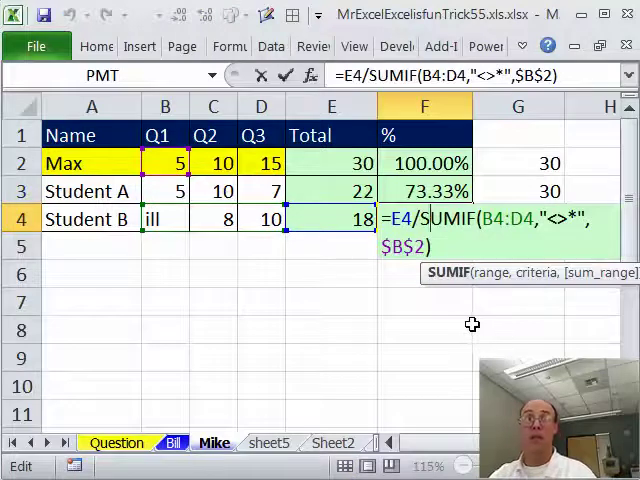